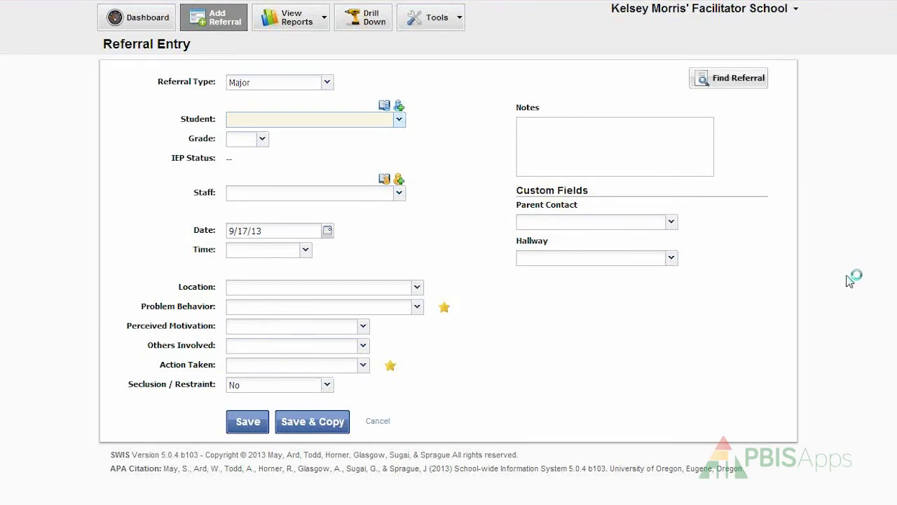
mouse_move(850, 280)
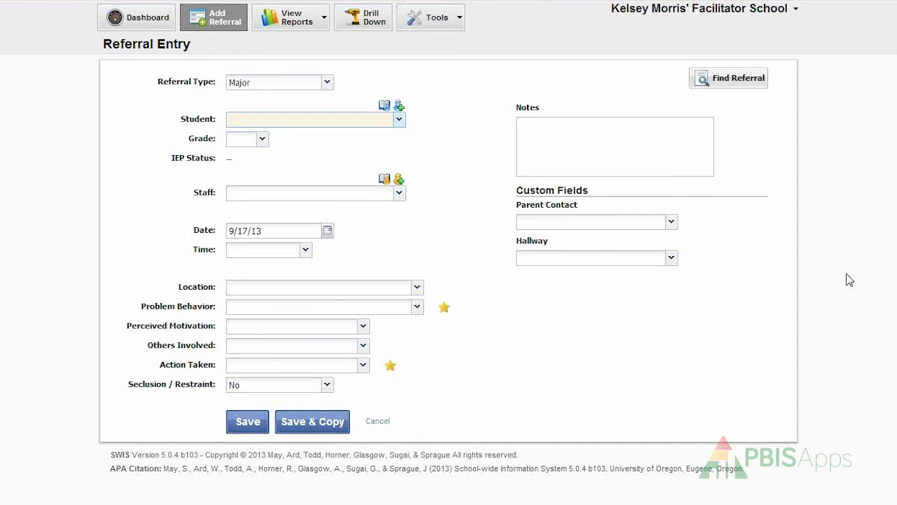
mouse_move(333, 53)
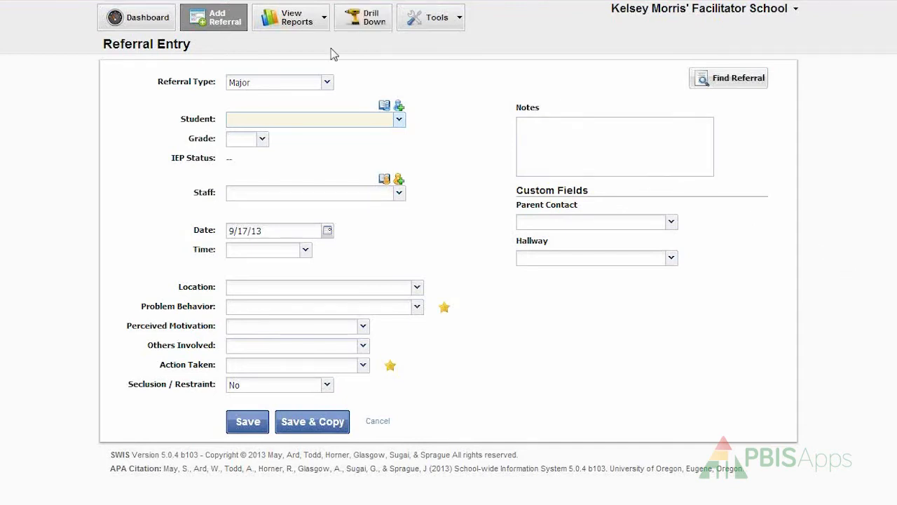
mouse_move(209, 35)
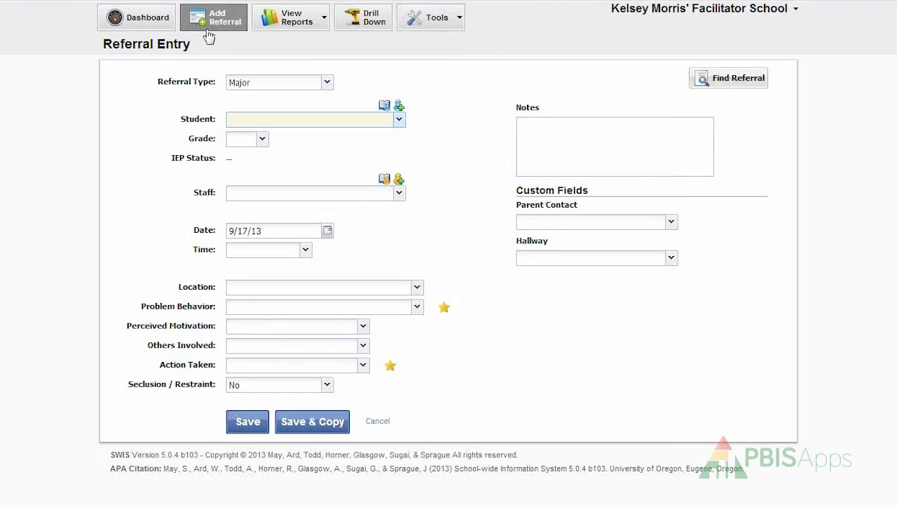
mouse_move(235, 14)
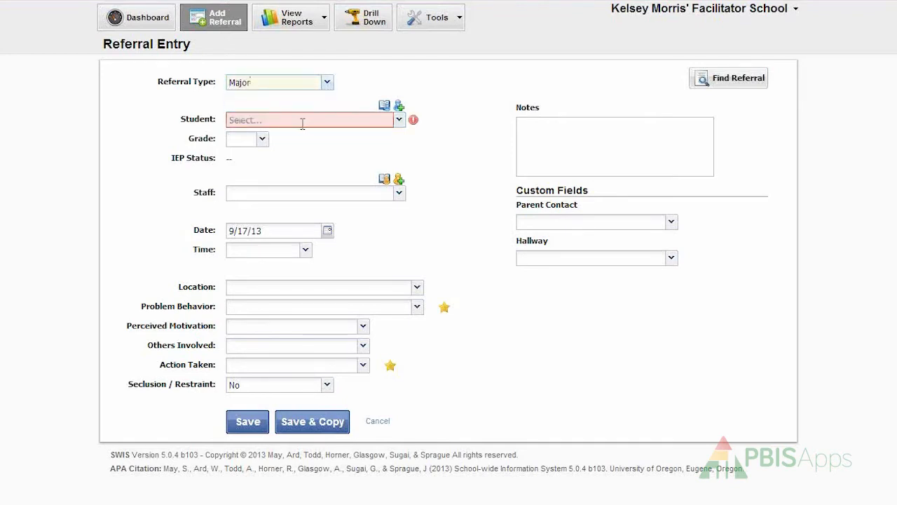
click(311, 120)
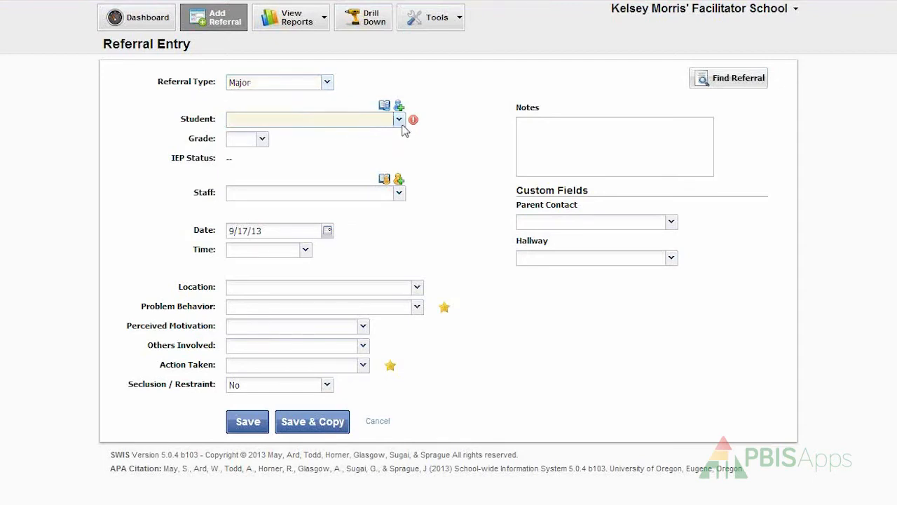
click(398, 118)
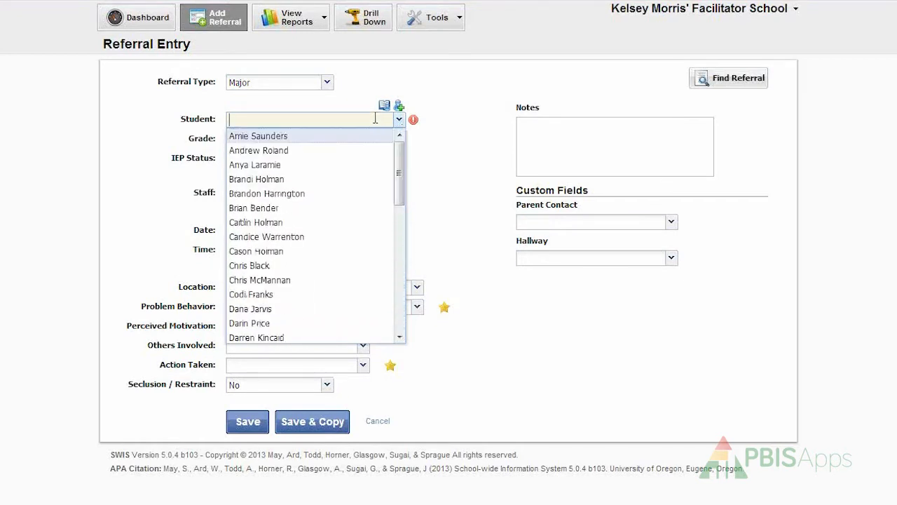
text(Bernie)
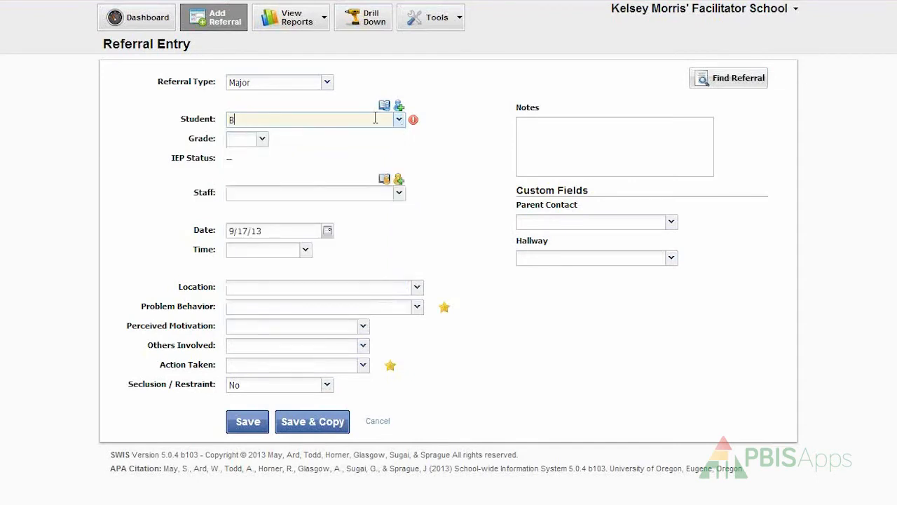
text(rian Bender)
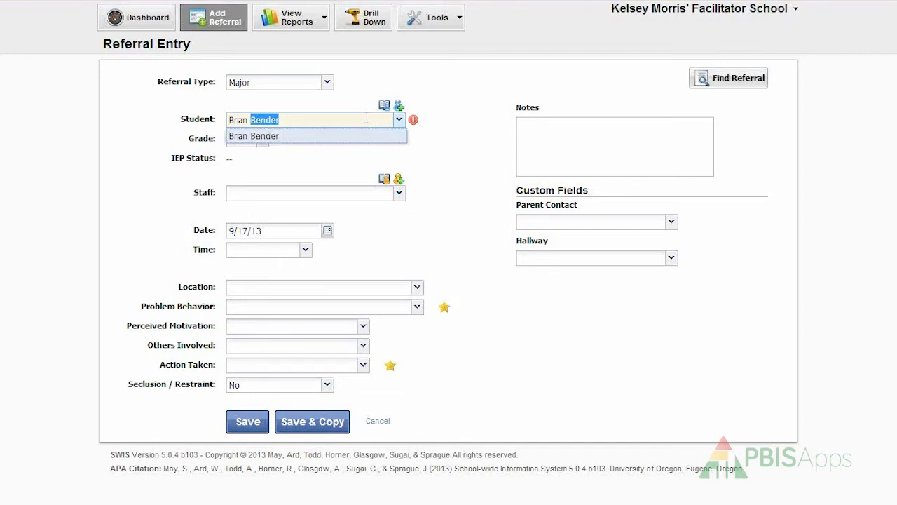
mouse_move(400, 107)
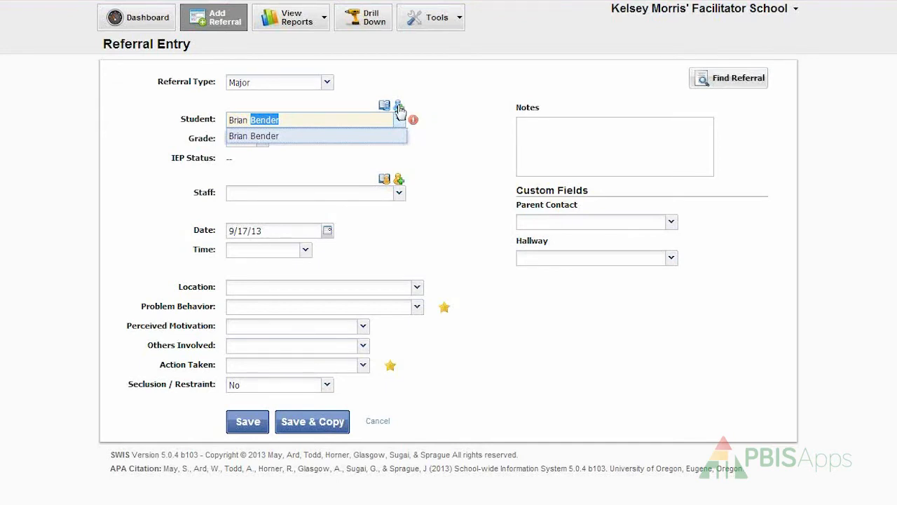
click(398, 105)
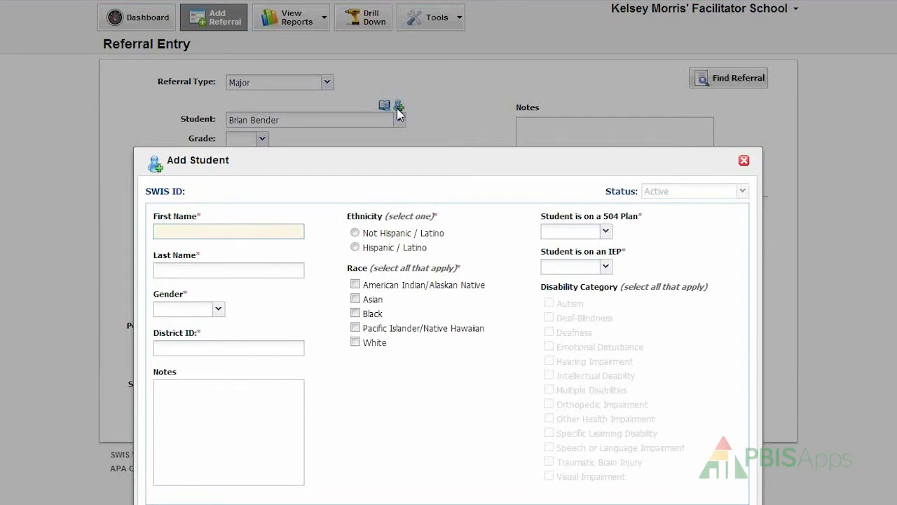
mouse_move(405, 118)
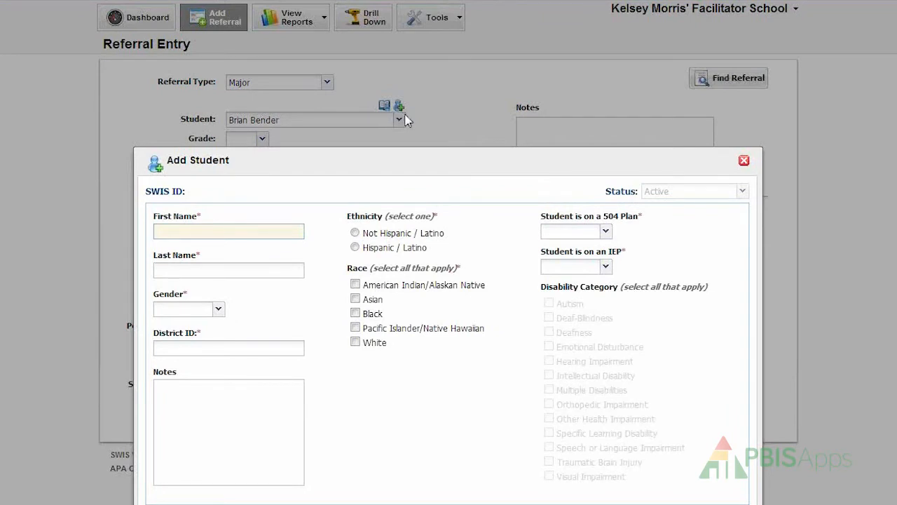
mouse_move(407, 119)
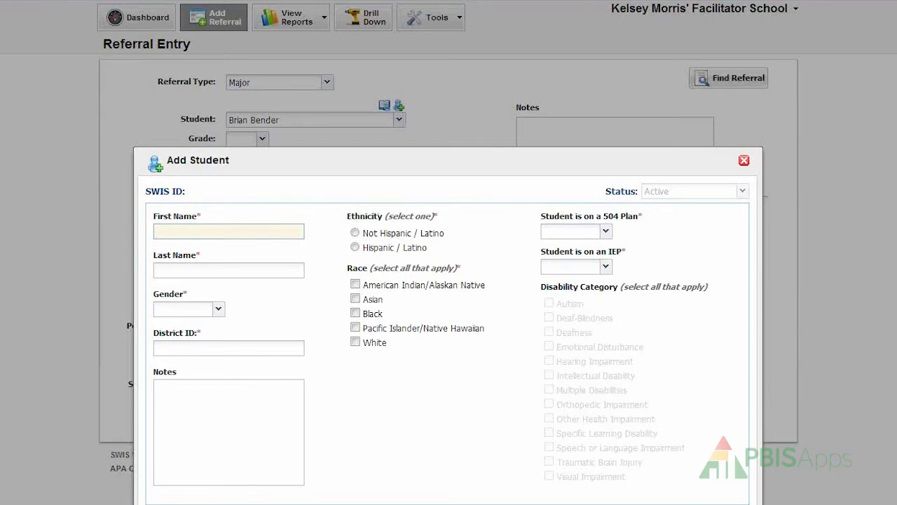
click(229, 230)
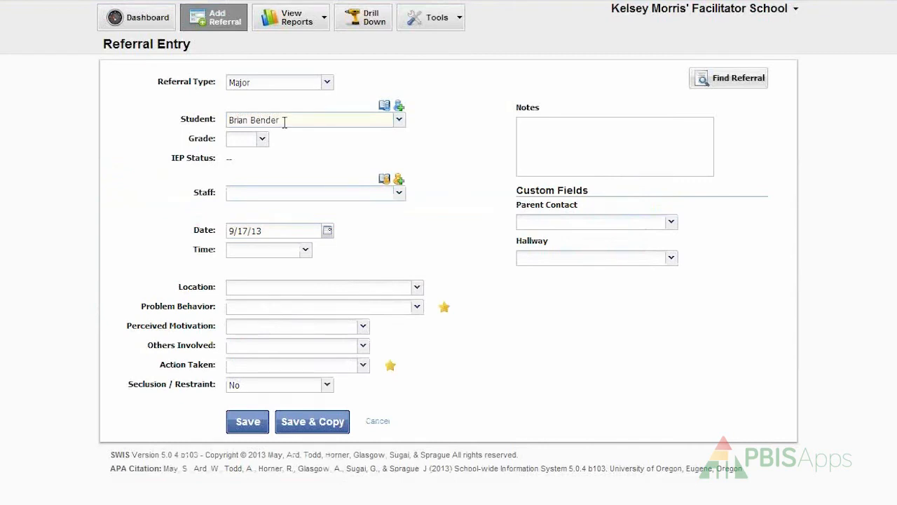
Set the referral's grade to 3
click(261, 139)
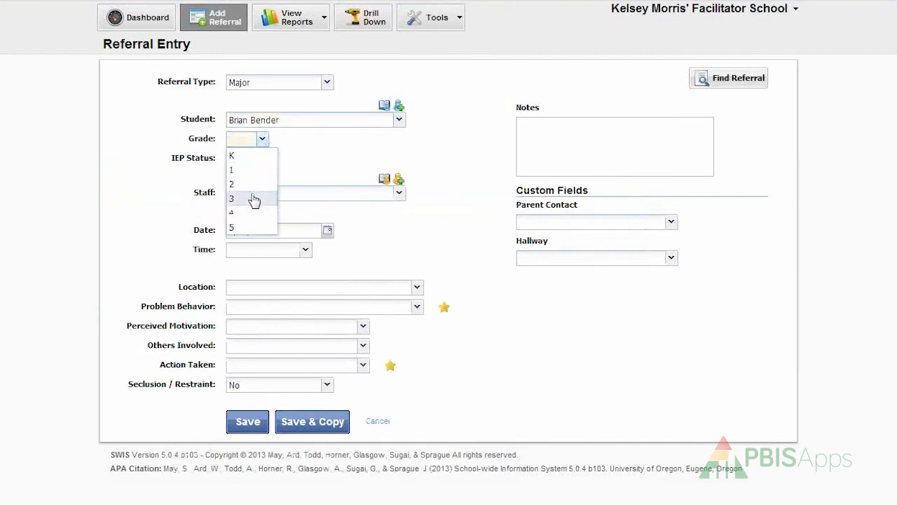
click(231, 199)
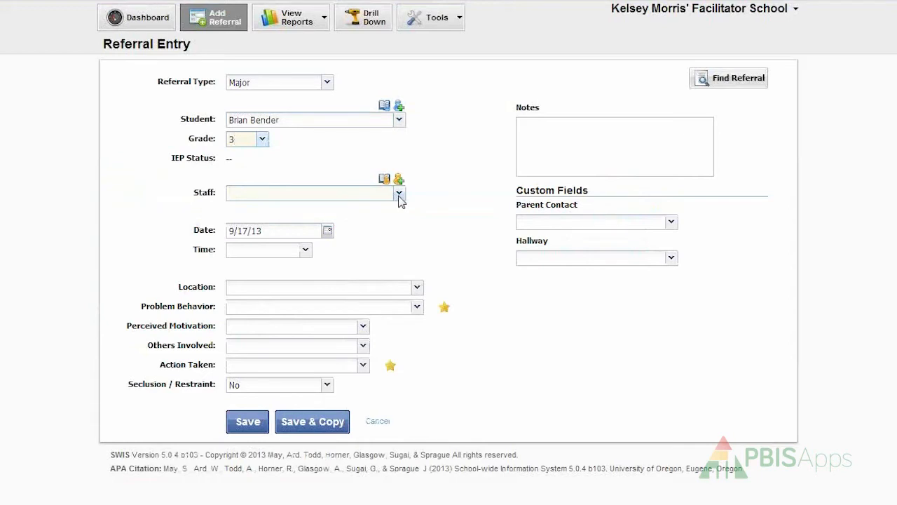
click(400, 193)
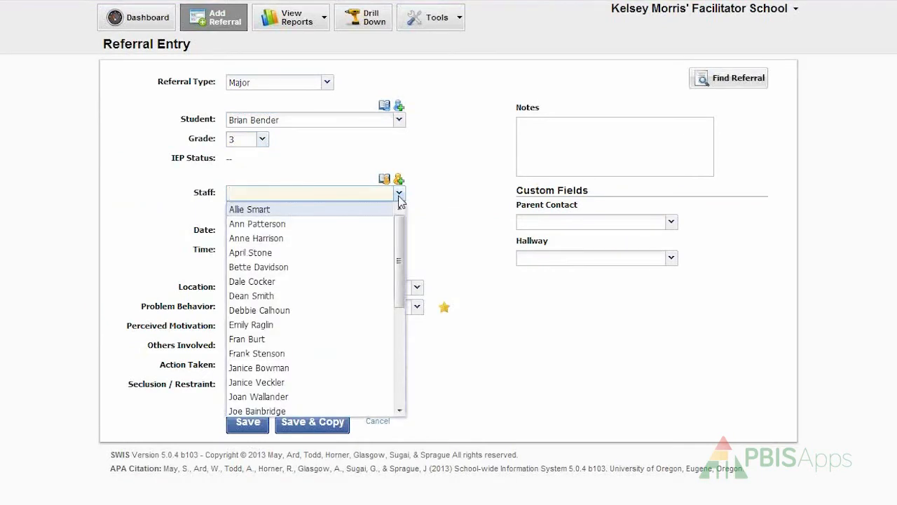
scroll(down, 3)
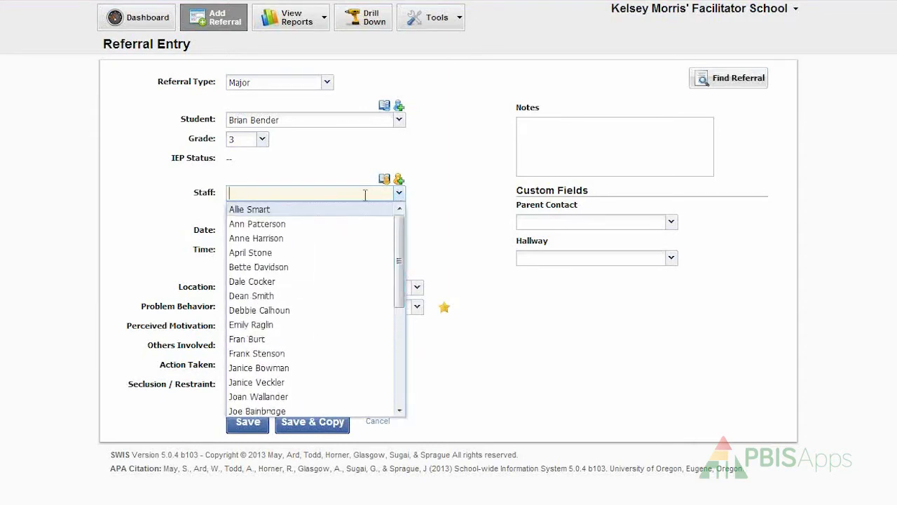
text(p)
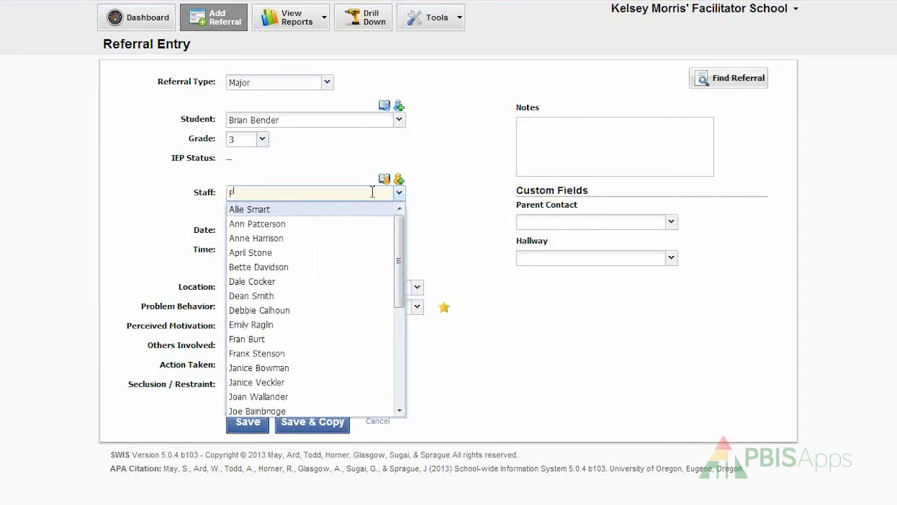
text(Fran Burt)
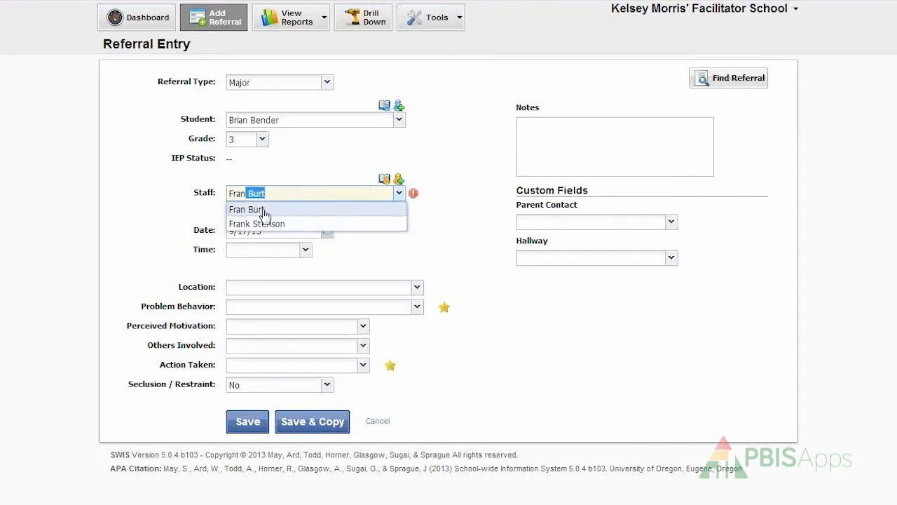
click(258, 225)
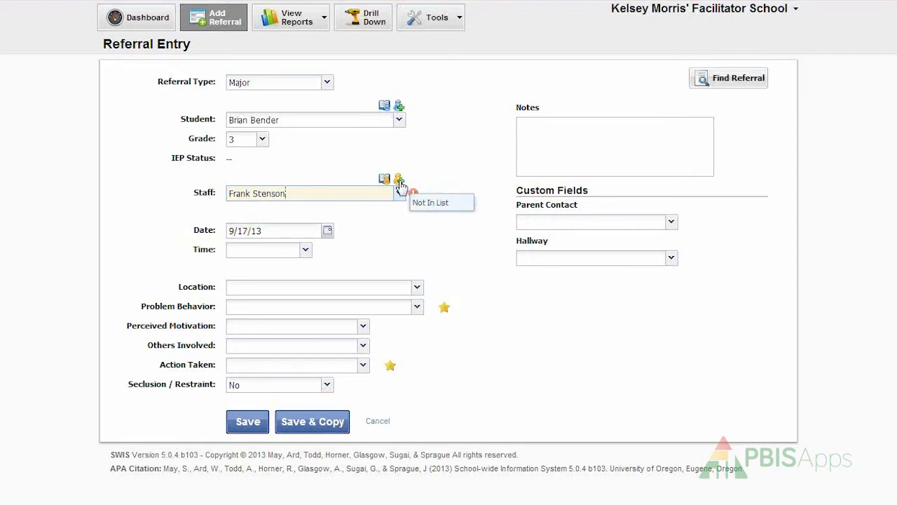
click(398, 179)
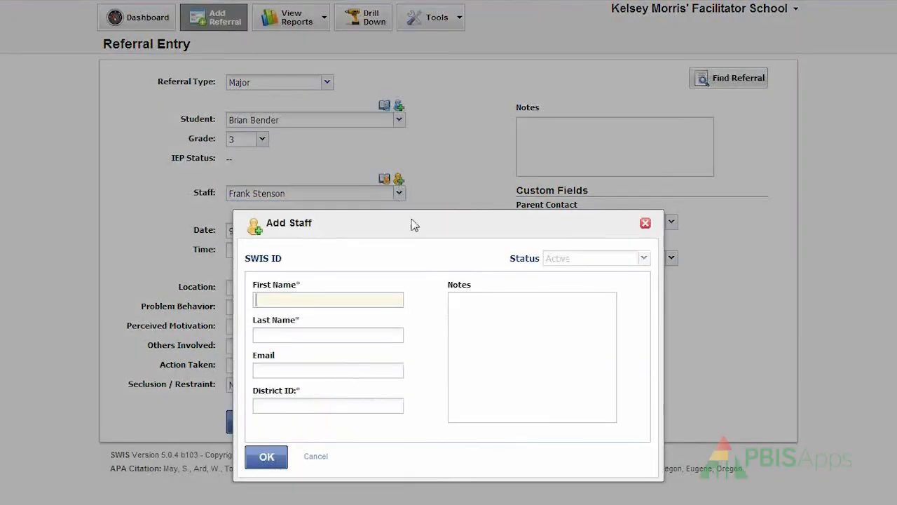
mouse_move(418, 235)
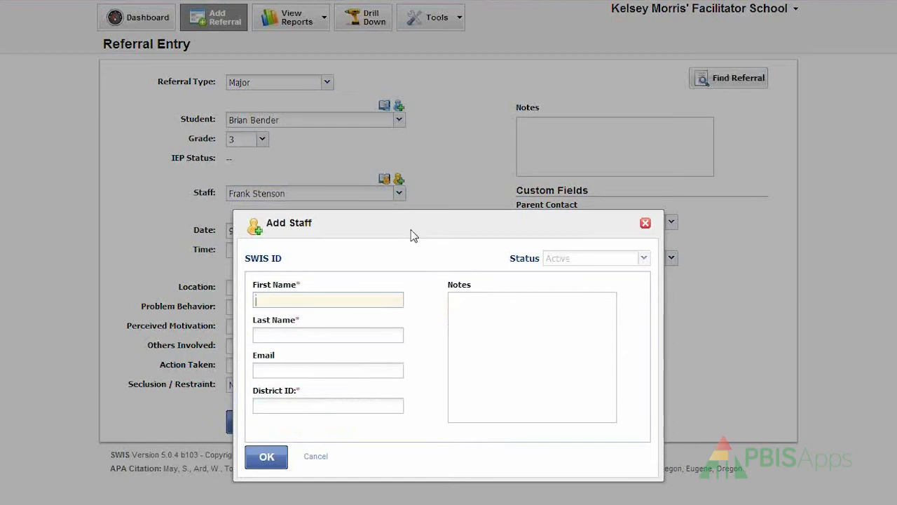
mouse_move(644, 236)
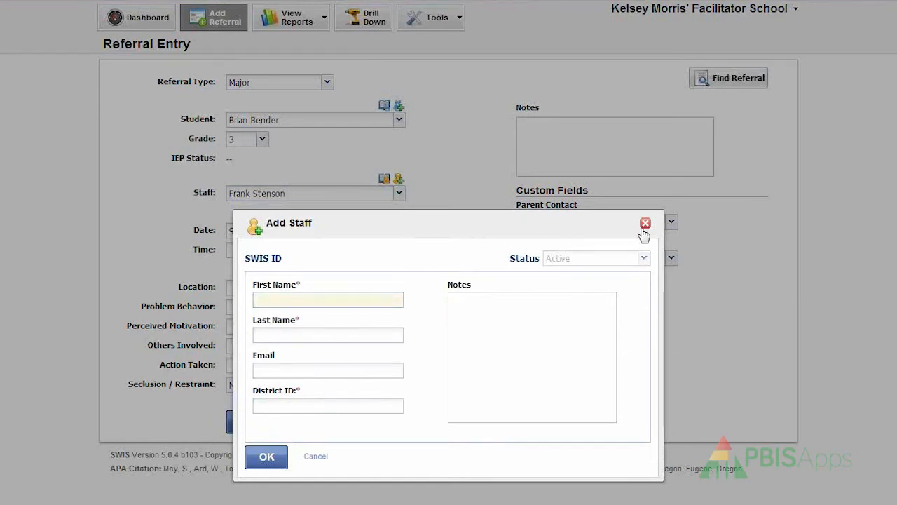
click(645, 223)
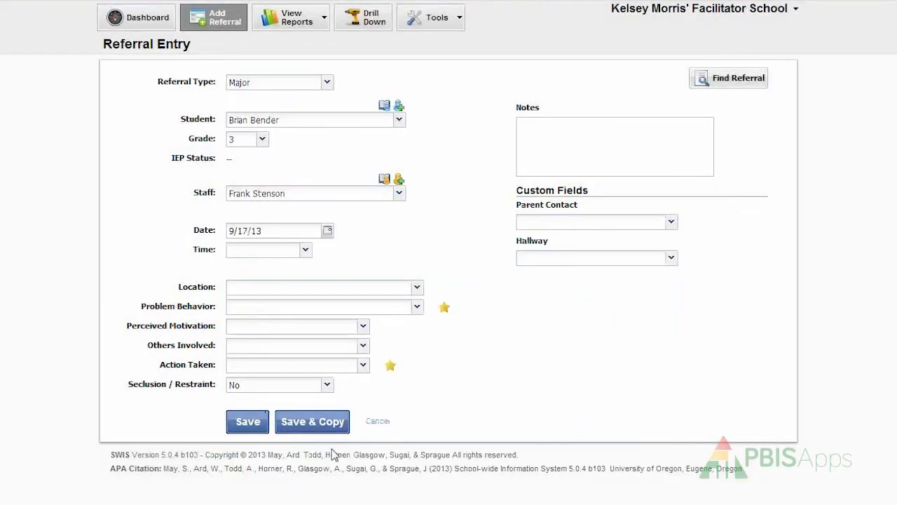
mouse_move(325, 214)
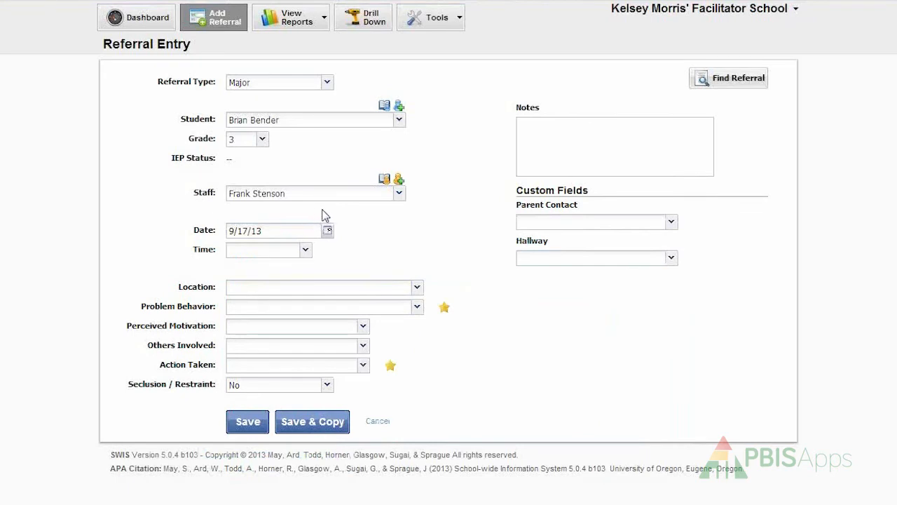
Change the incident date to the 16th (9/16/13) via the calendar
click(316, 193)
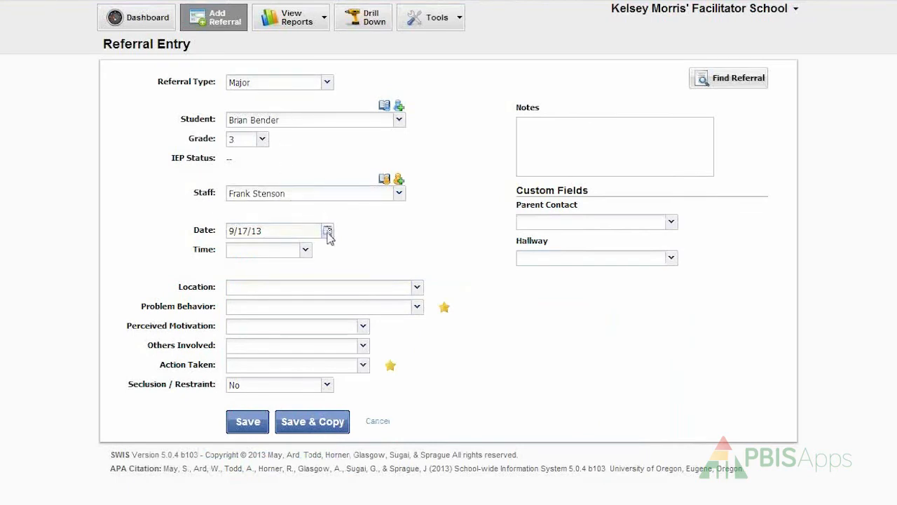
click(328, 230)
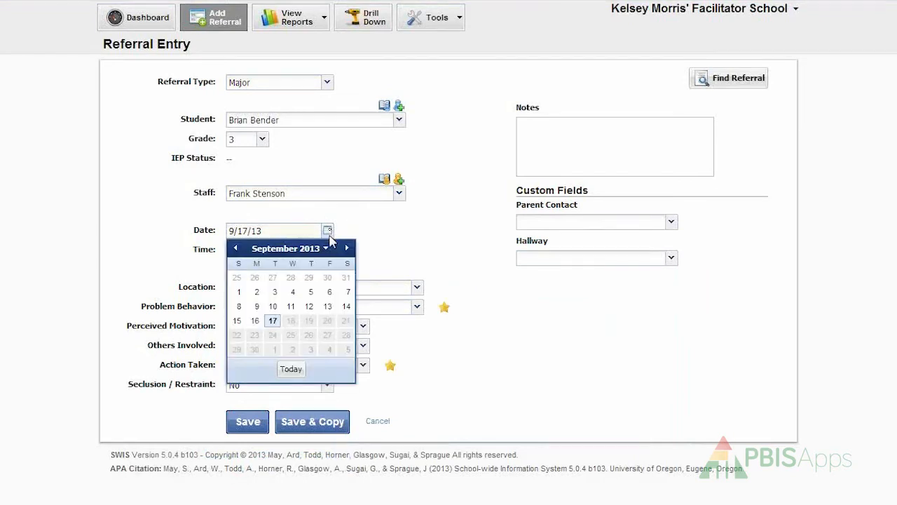
mouse_move(272, 325)
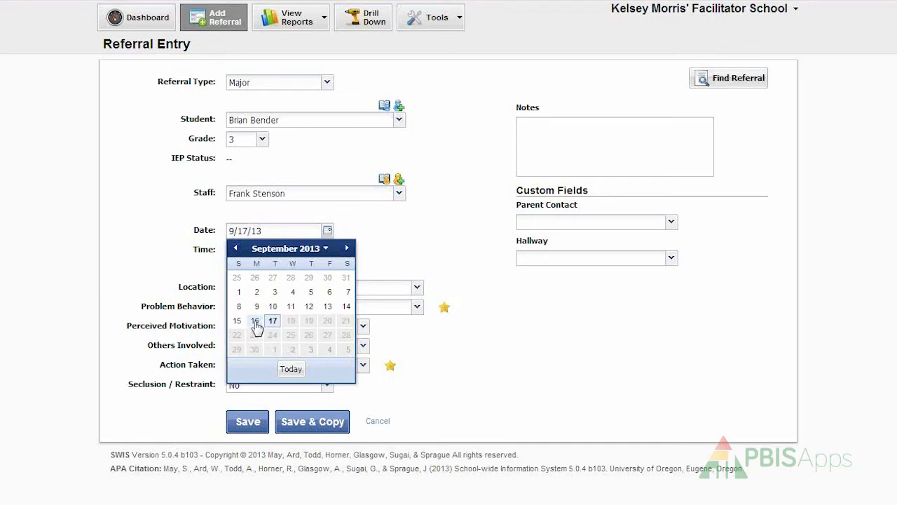
click(256, 320)
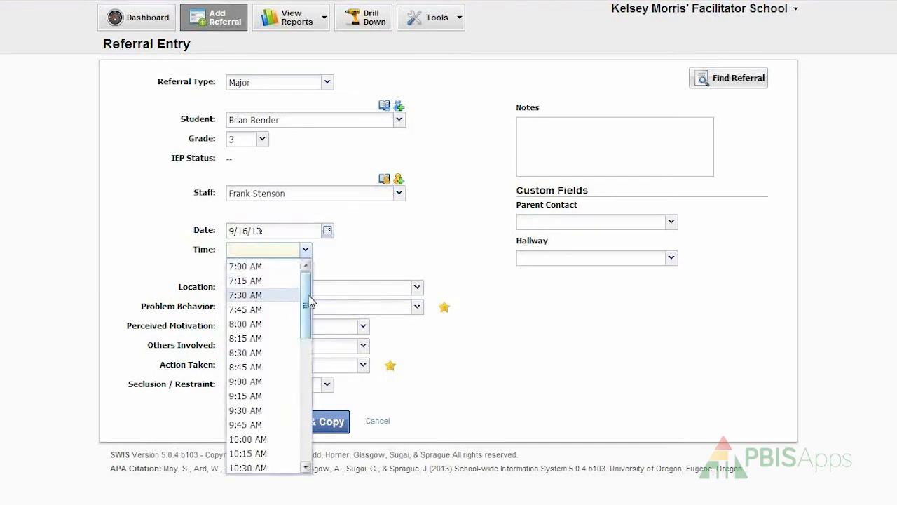
Set the incident time to 12:45 PM
scroll(down, 3)
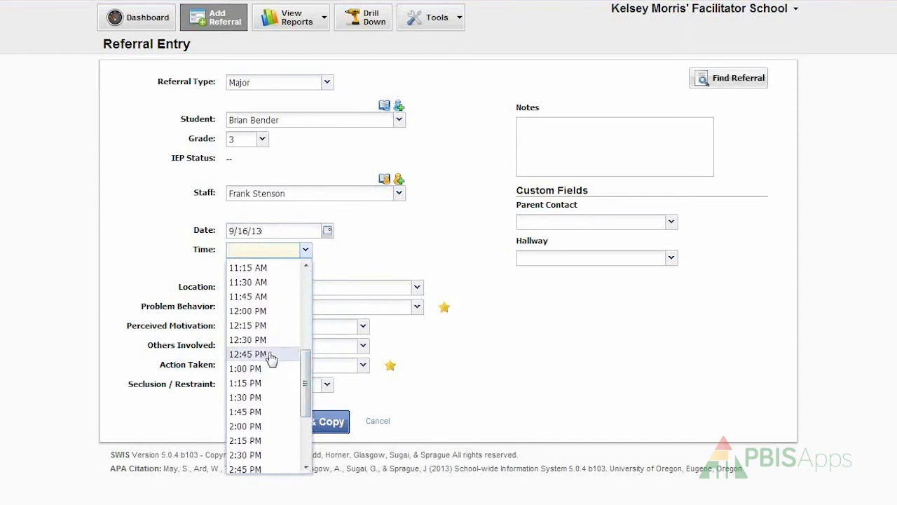
click(246, 353)
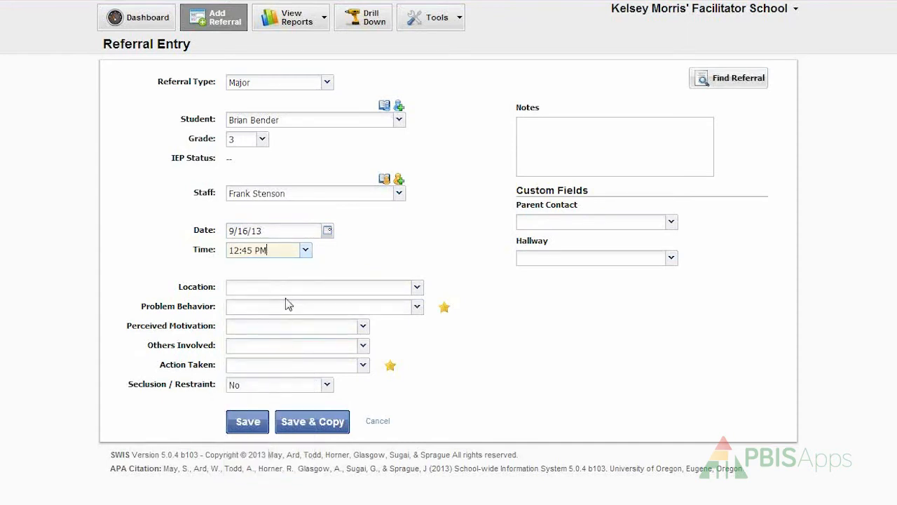
Set the incident location to Cafeteria
click(418, 286)
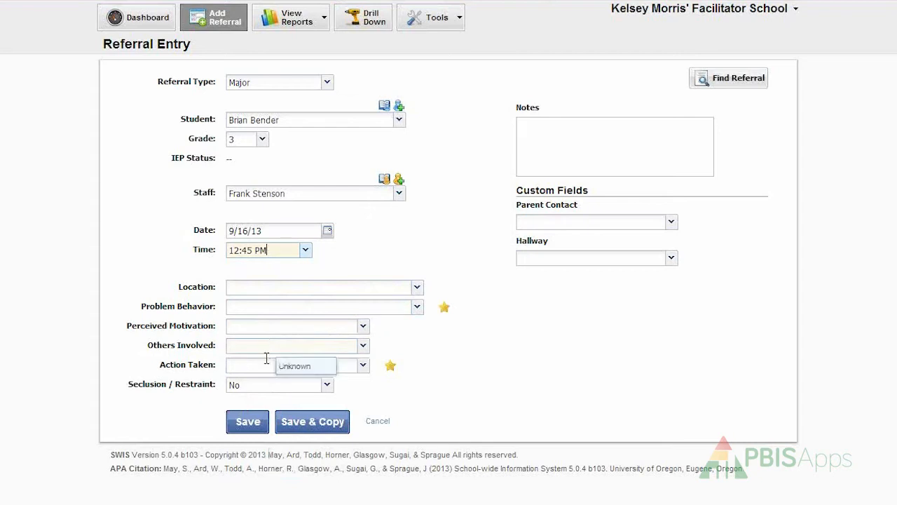
mouse_move(286, 279)
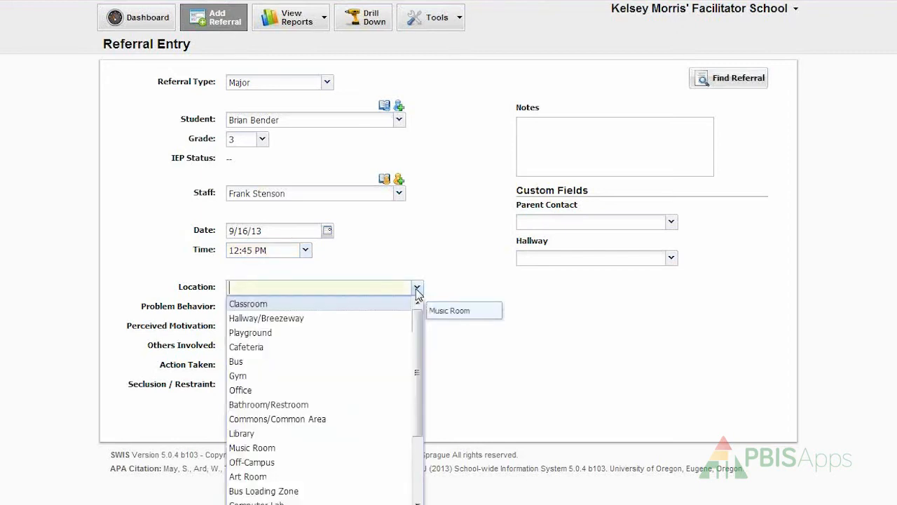
mouse_move(266, 346)
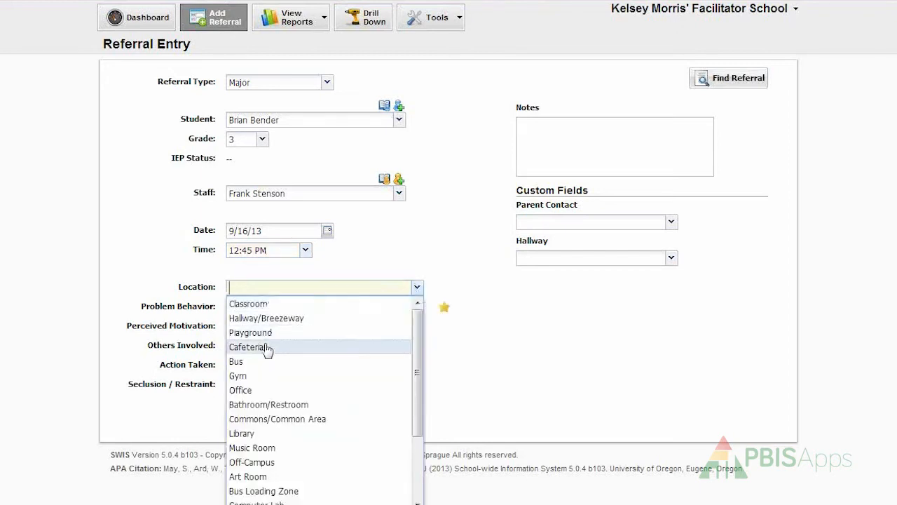
click(247, 346)
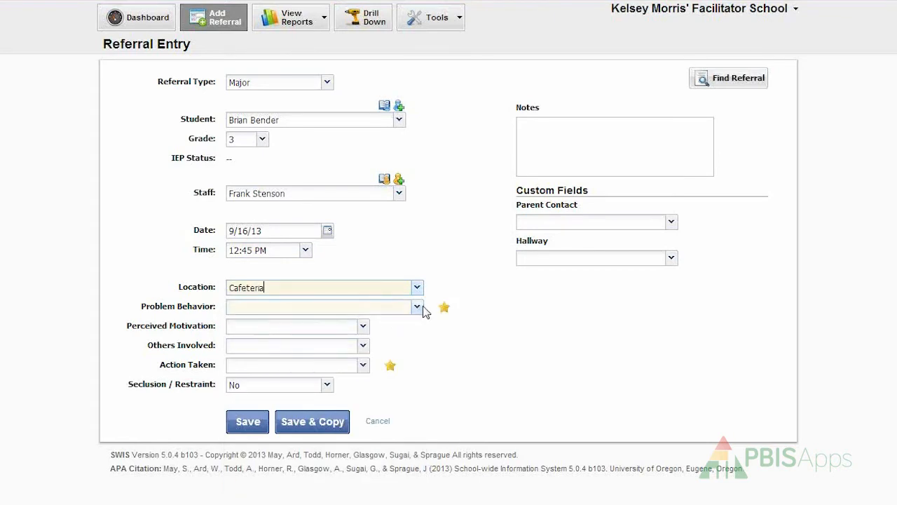
Record Disruption as the problem behavior
click(418, 305)
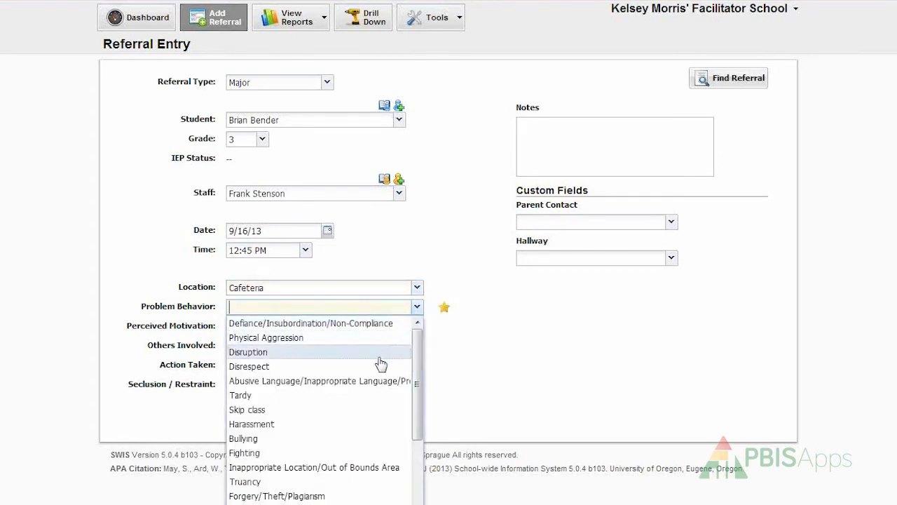
click(248, 352)
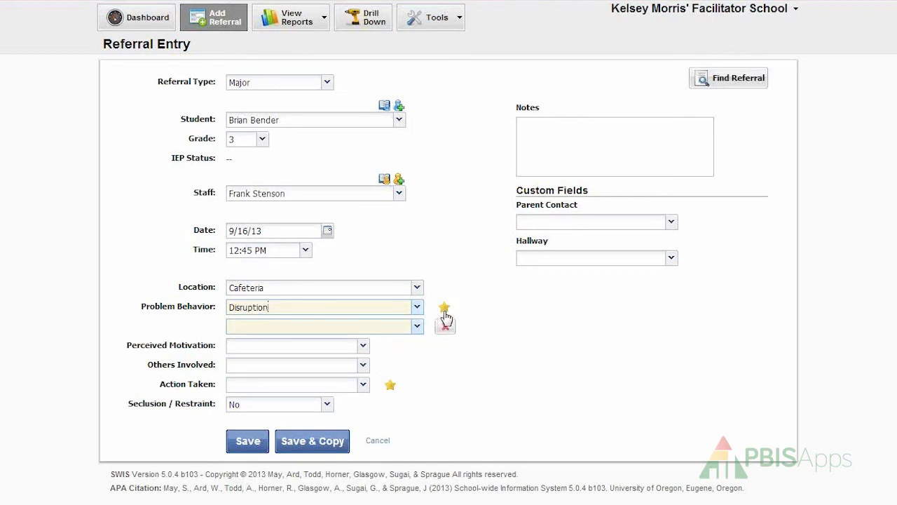
mouse_move(444, 309)
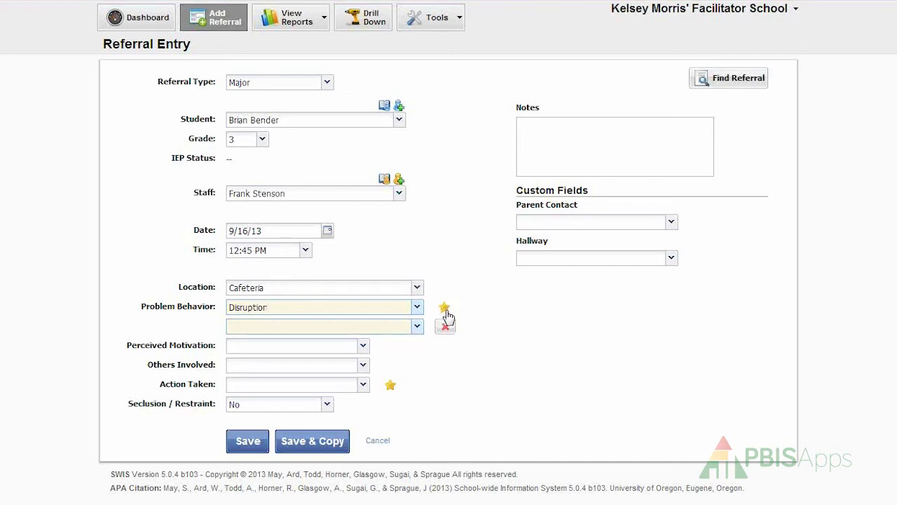
mouse_move(444, 310)
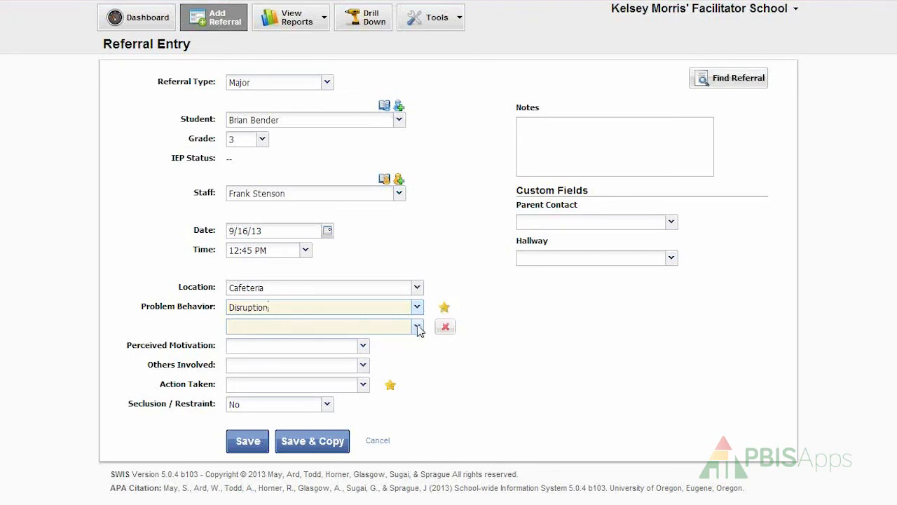
Add Disrespect as a secondary behavior, then remove it again
click(418, 326)
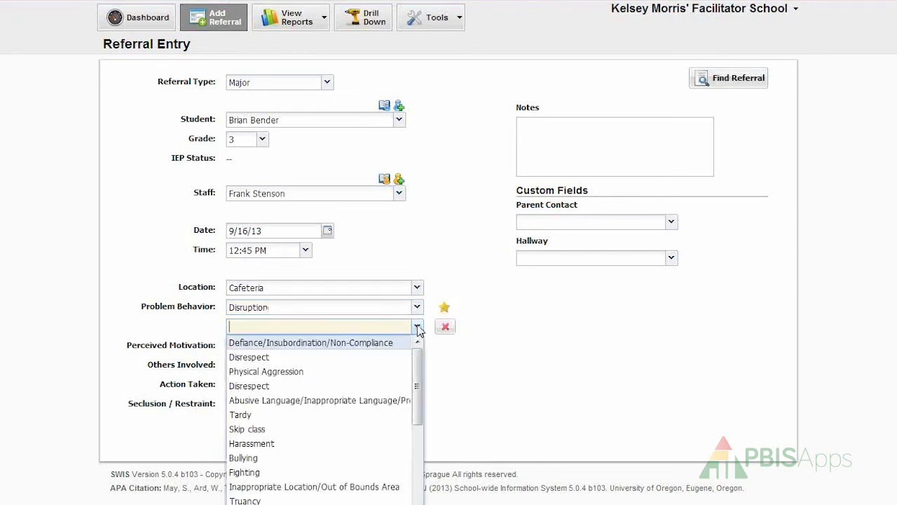
mouse_move(363, 359)
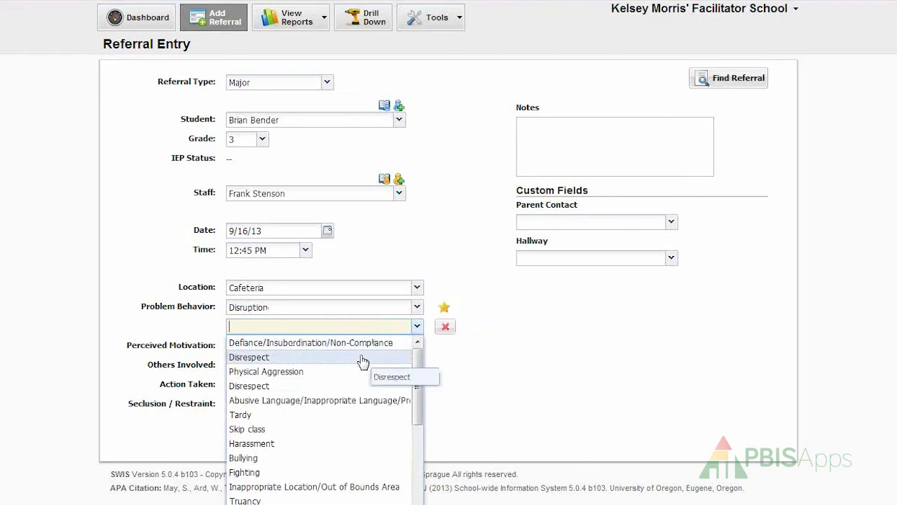
click(249, 358)
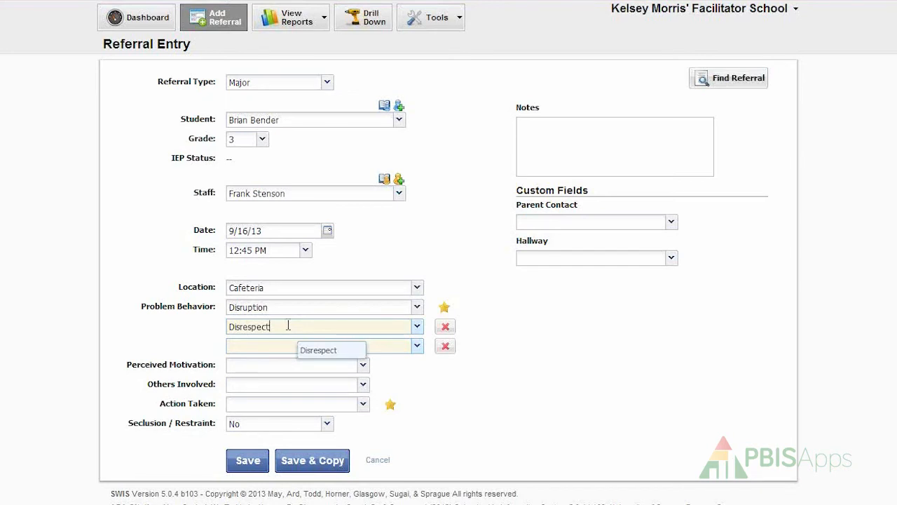
click(331, 350)
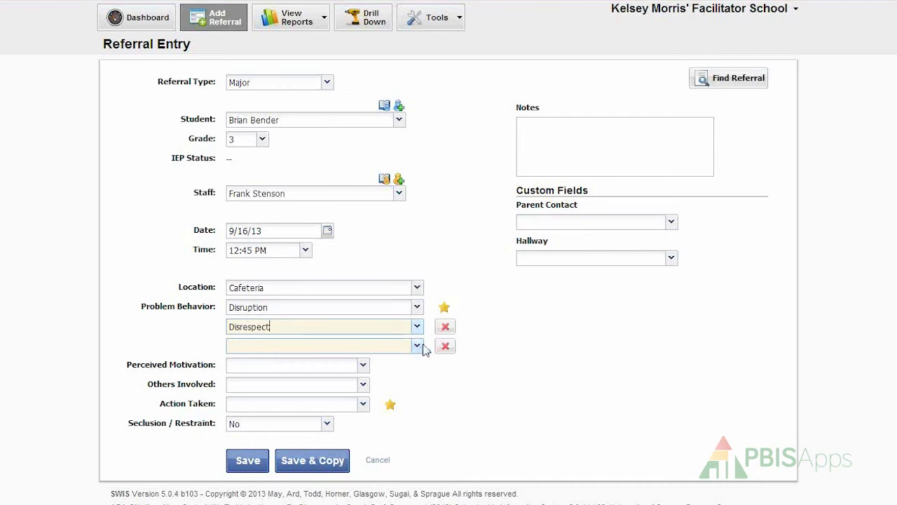
mouse_move(446, 327)
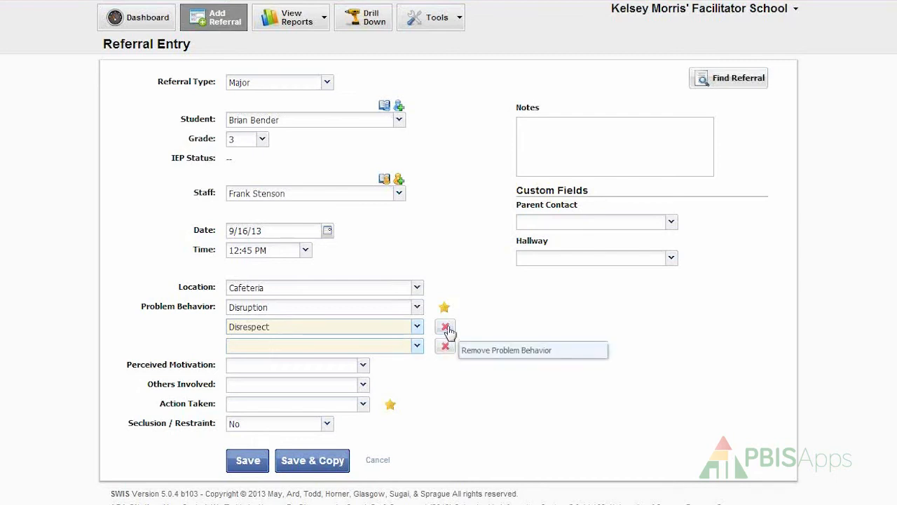
click(446, 327)
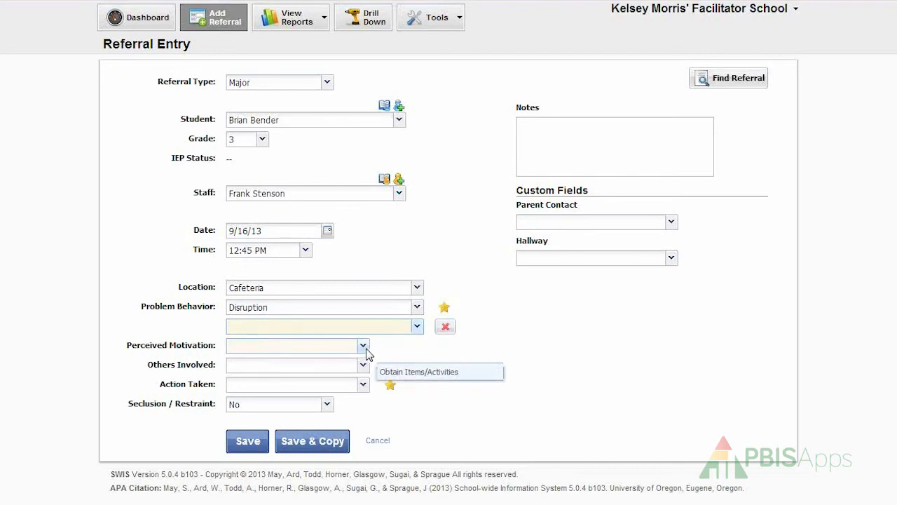
Set the perceived motivation from the motivation list
click(364, 345)
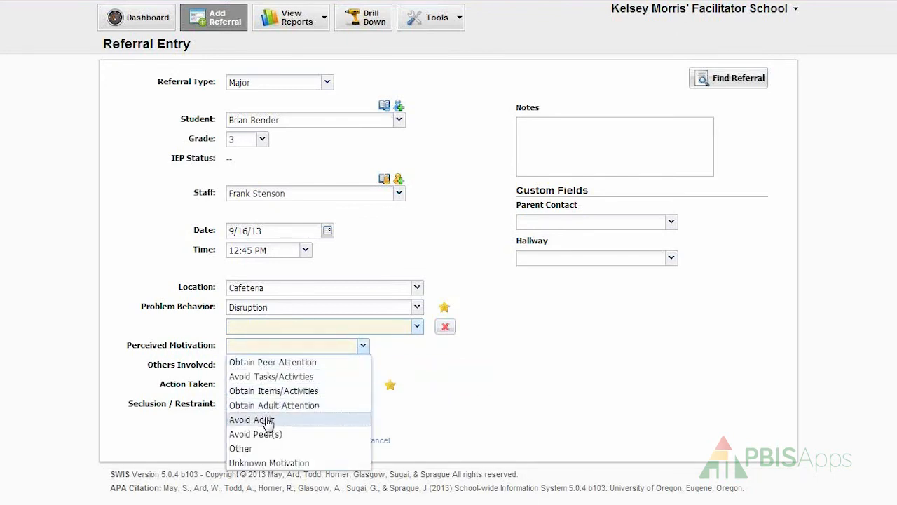
mouse_move(266, 420)
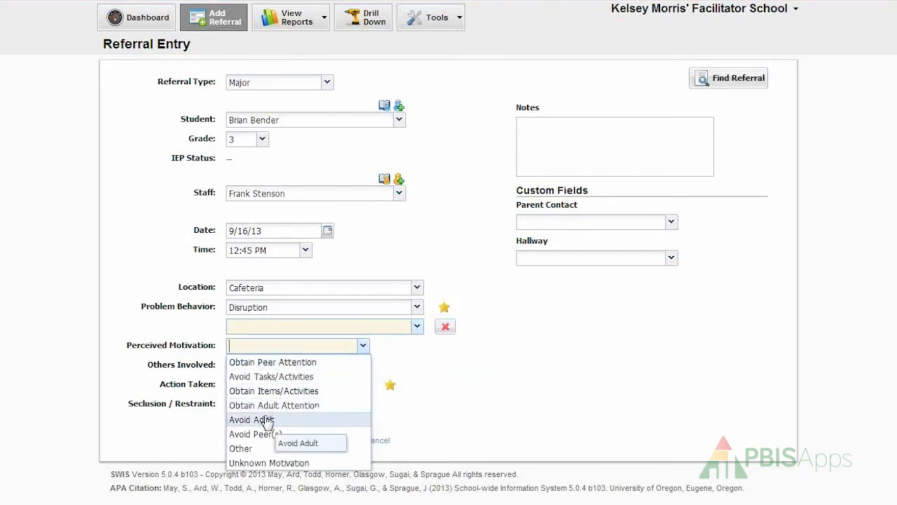
click(272, 361)
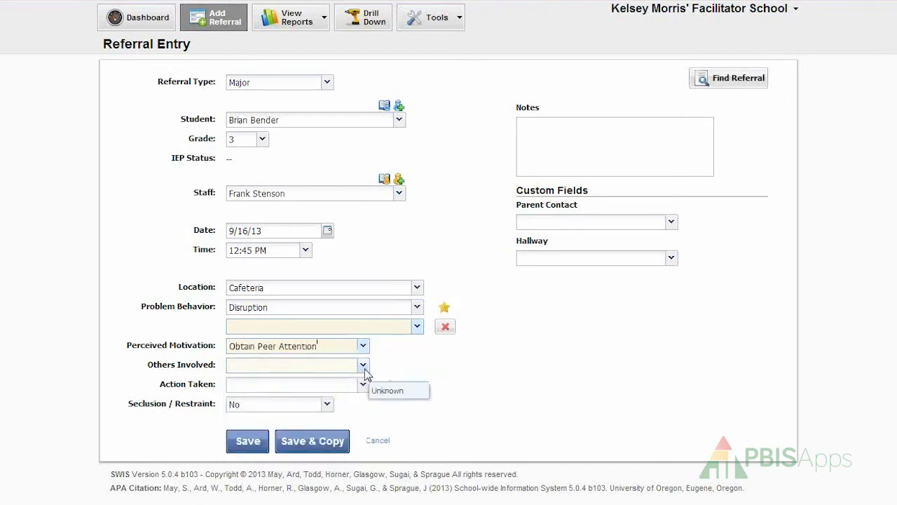
Mark Peers as the others involved in the incident
click(363, 365)
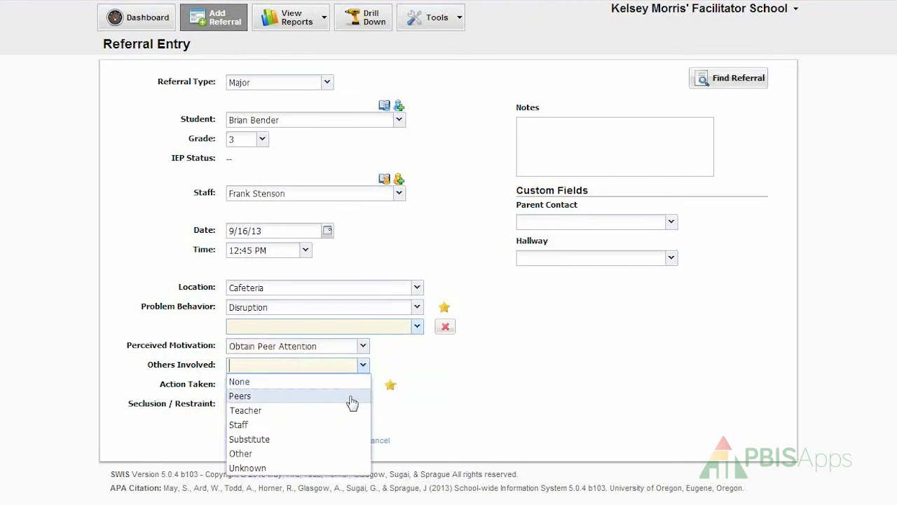
click(240, 396)
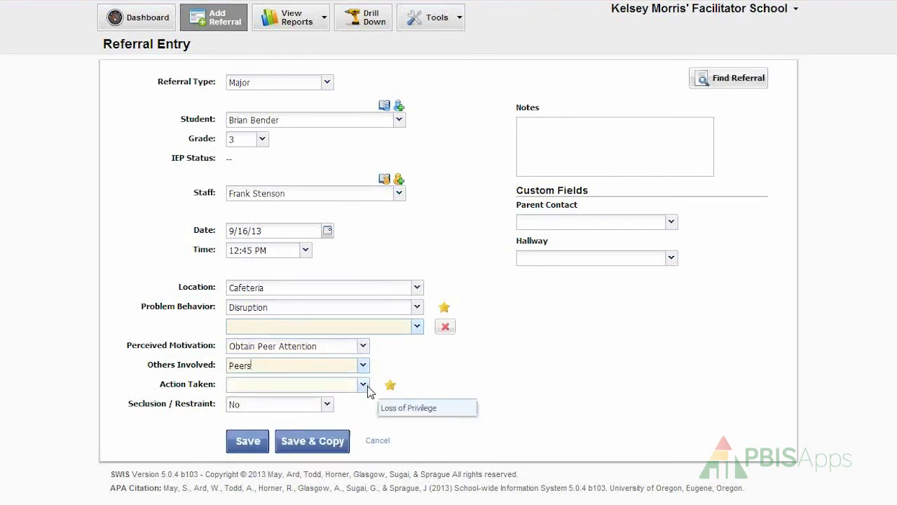
Set the action taken to Time in Office
click(362, 384)
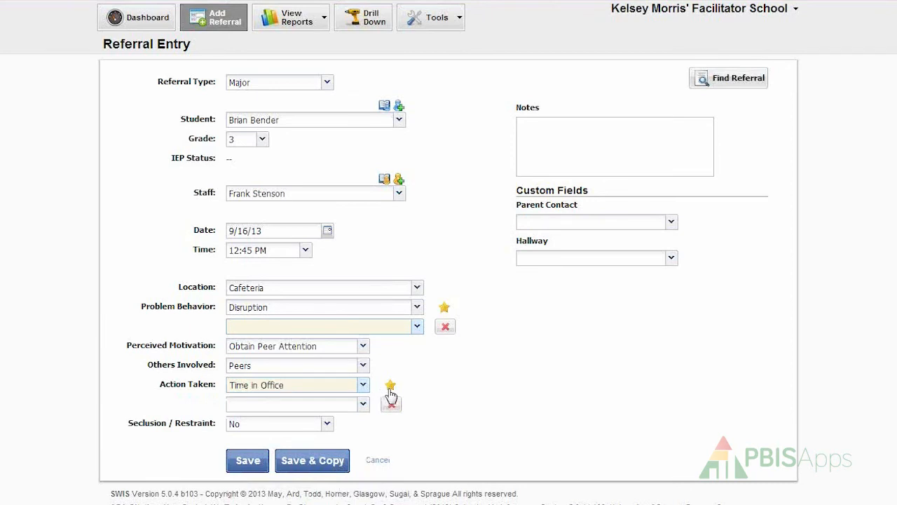
mouse_move(390, 385)
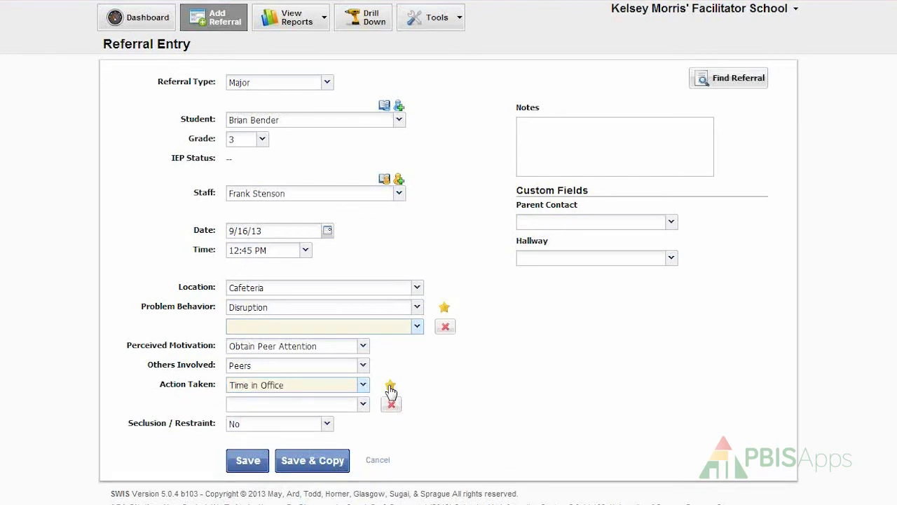
click(292, 384)
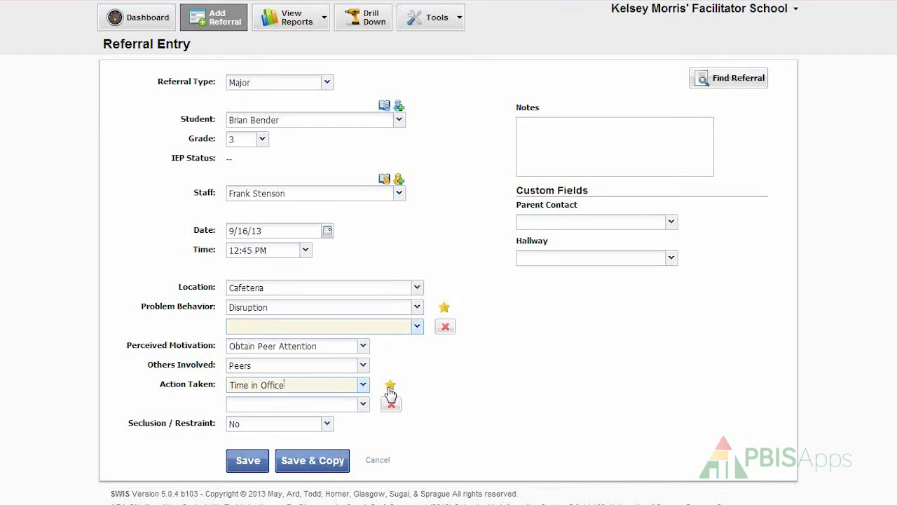
Add Parent Contact as a second action and confirm no seclusion or restraint
click(363, 403)
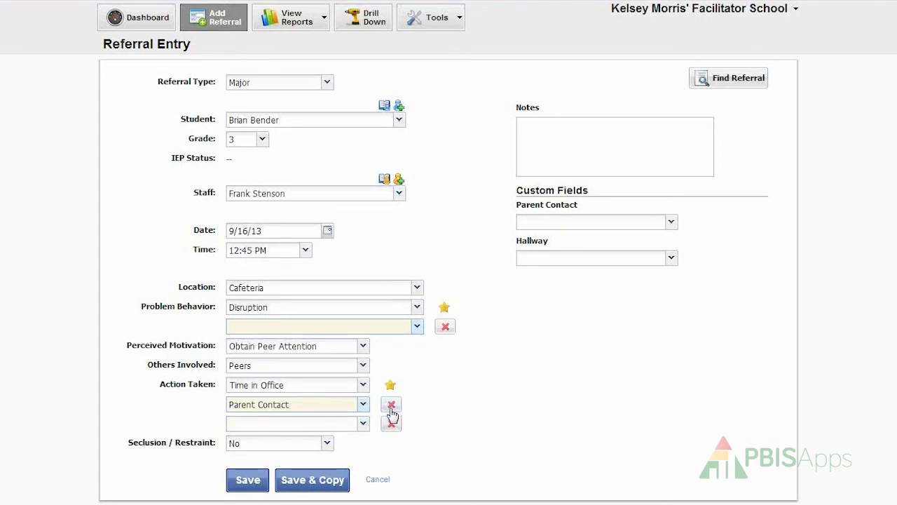
mouse_move(391, 424)
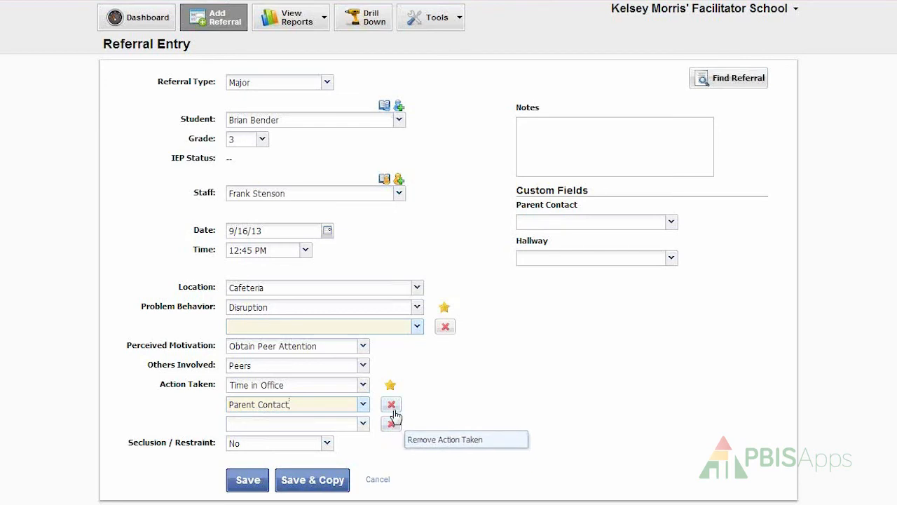
click(391, 404)
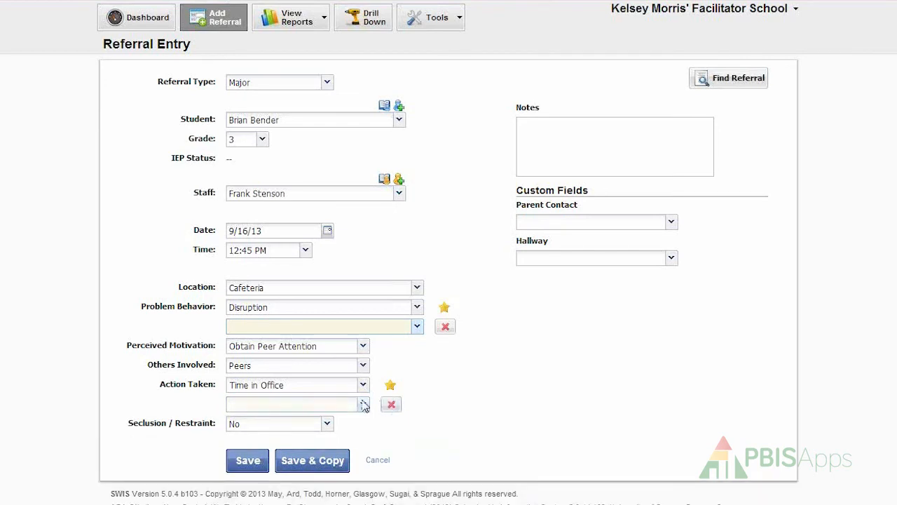
click(363, 404)
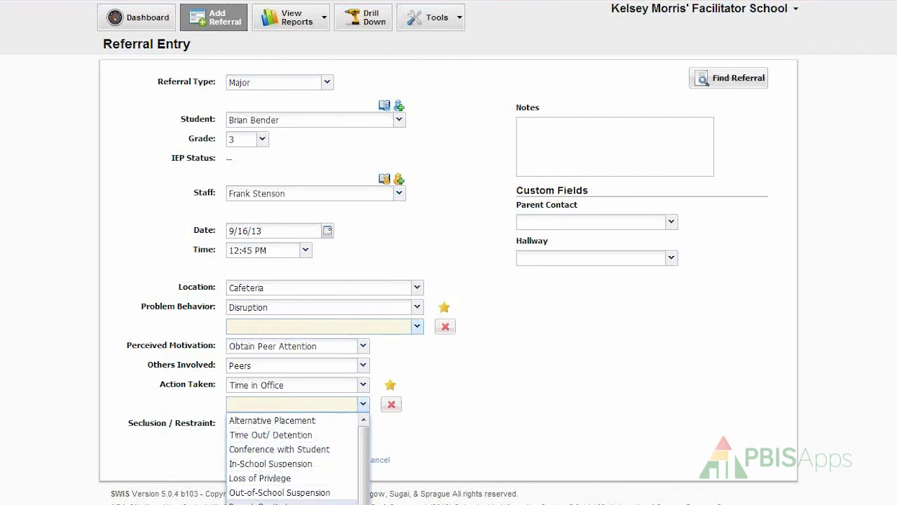
click(281, 404)
text(Parent Contact)
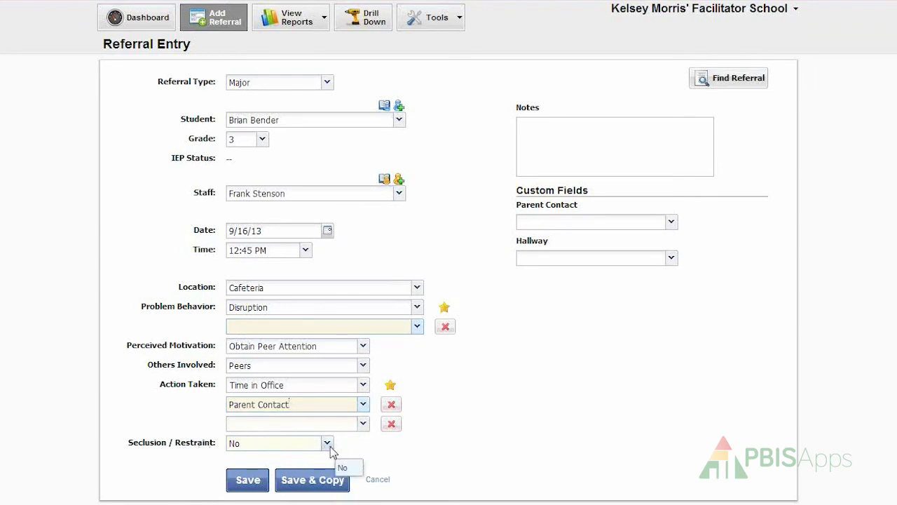
click(325, 443)
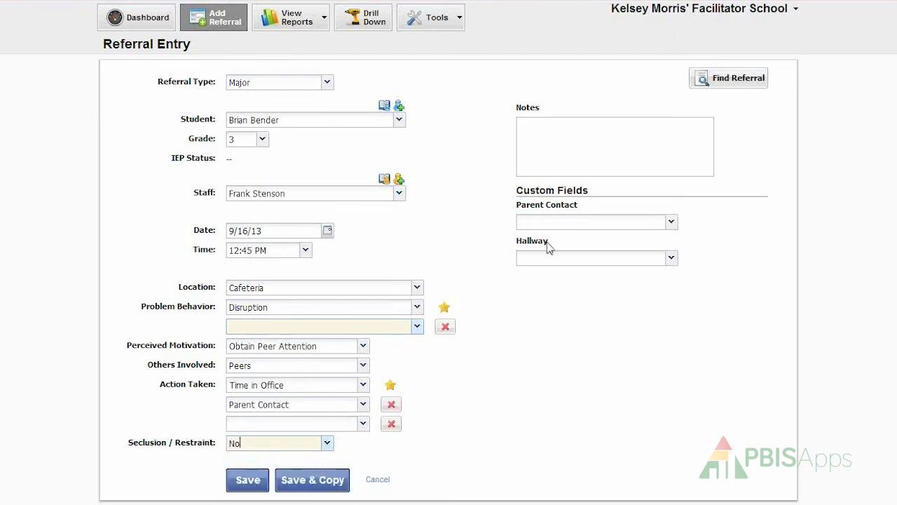
Enter the note "Playing with his food and throwing his utensils." in Notes
click(614, 146)
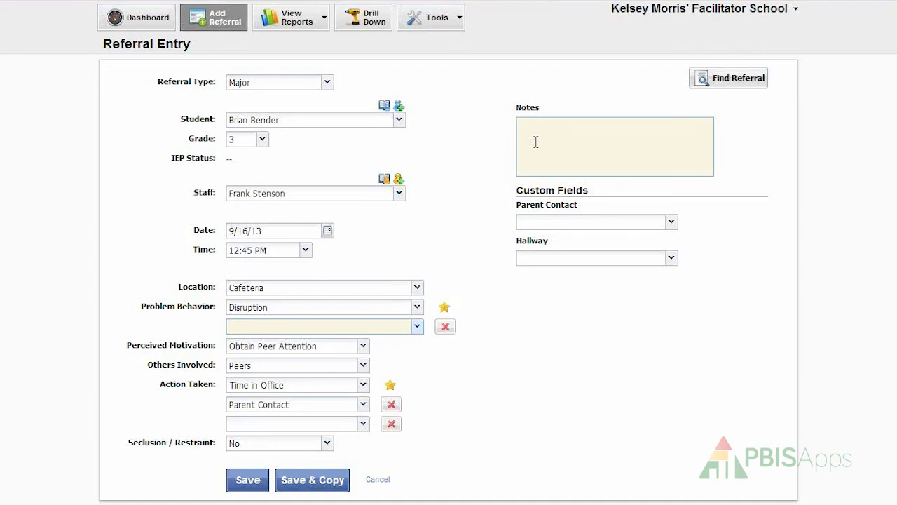
text(F)
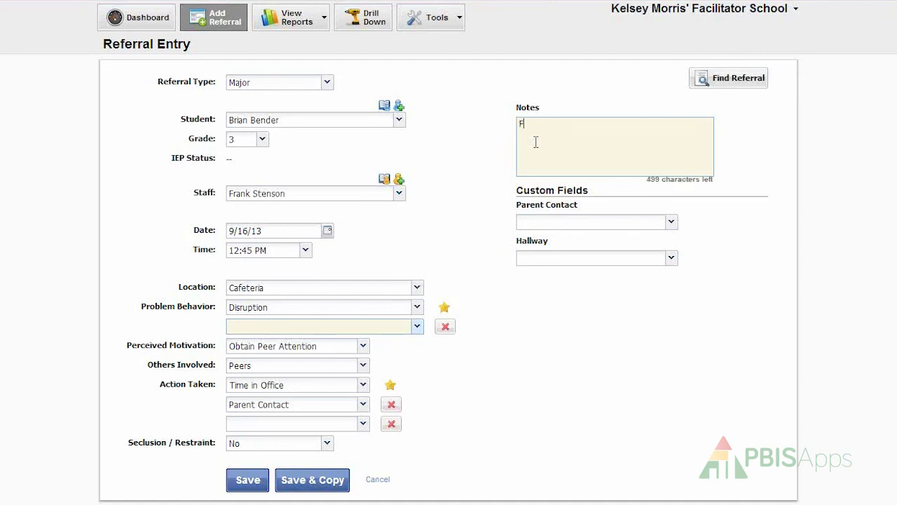
text(Playing with his food and s)
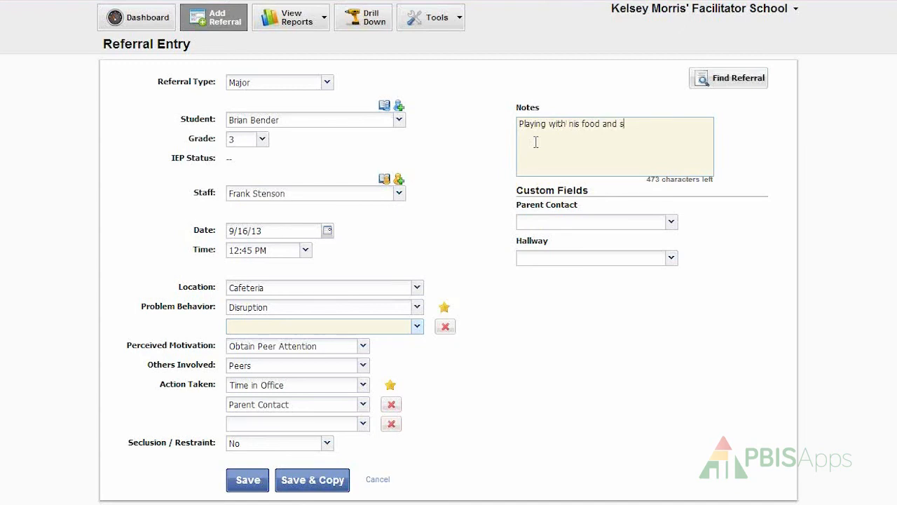
text(throwin)
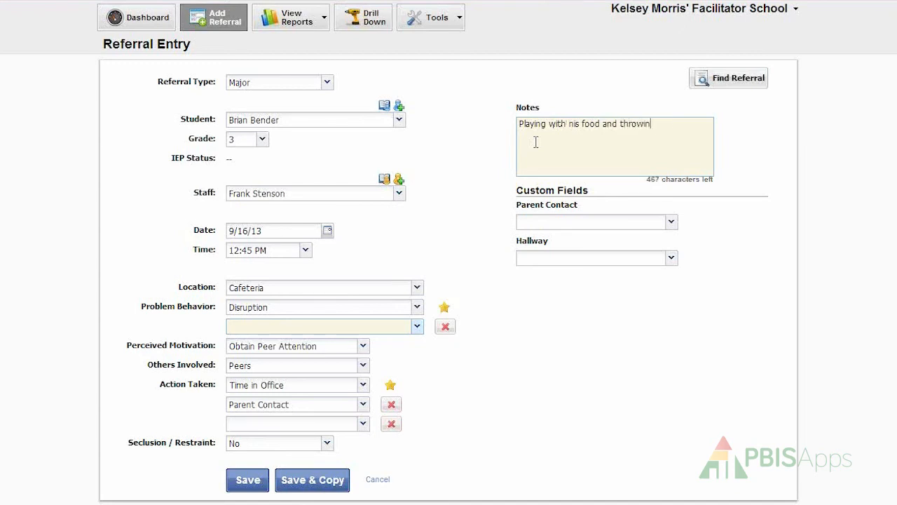
text(g his utensils)
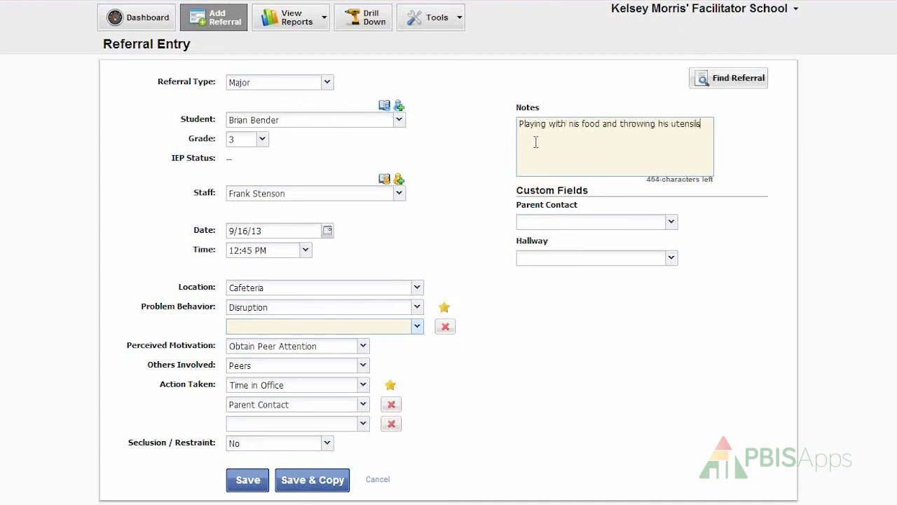
text(.)
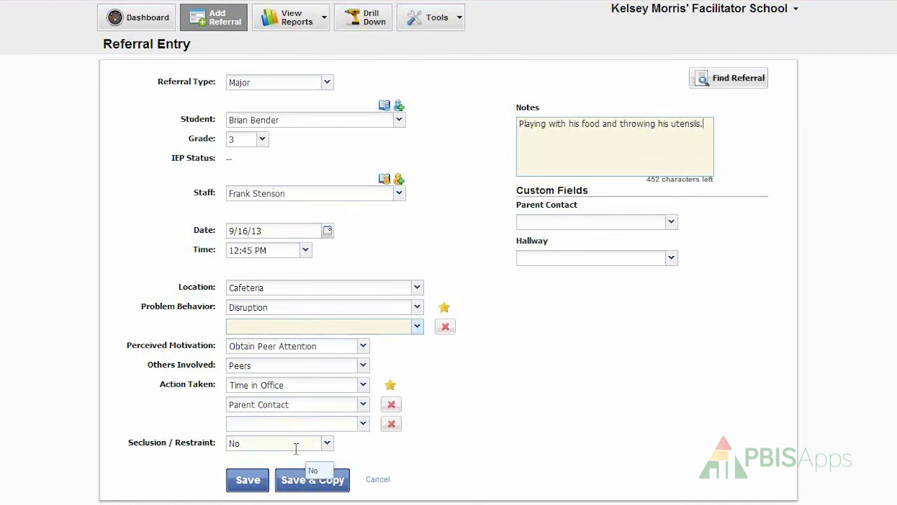
mouse_move(617, 207)
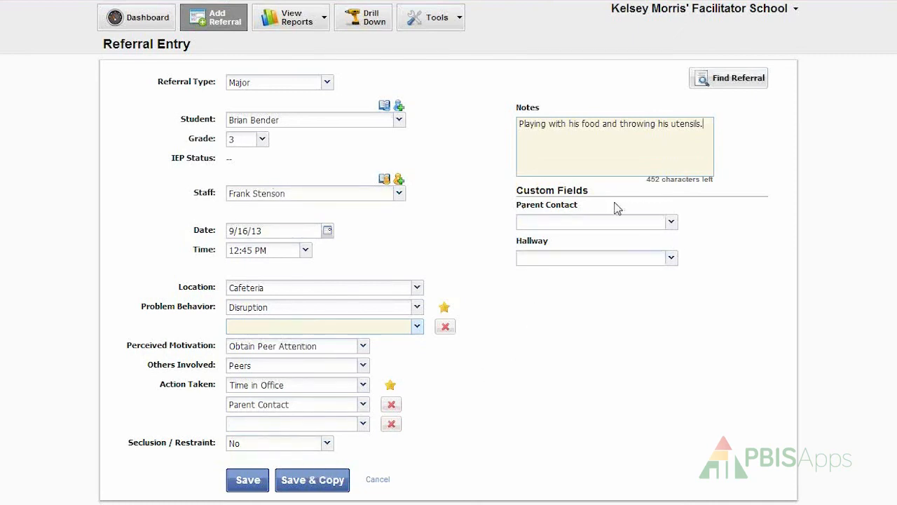
mouse_move(587, 292)
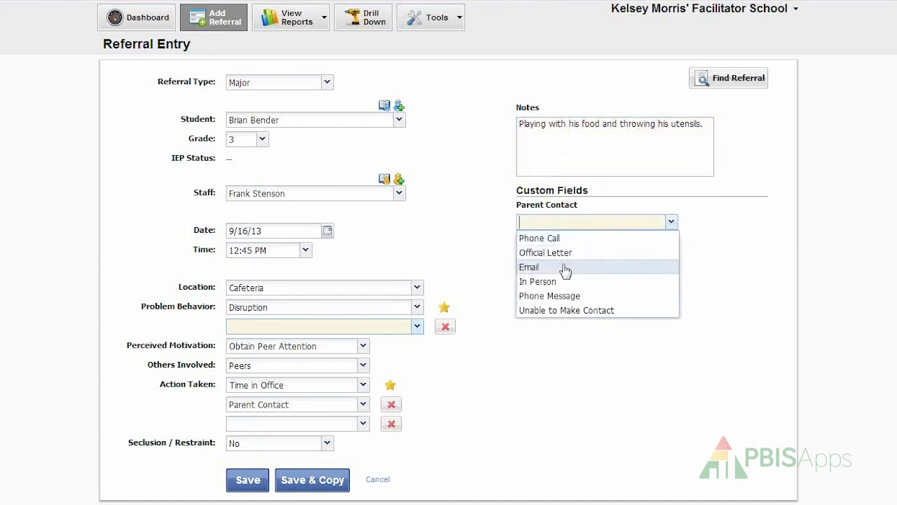
Set the Parent Contact custom field to Phone Message
click(550, 295)
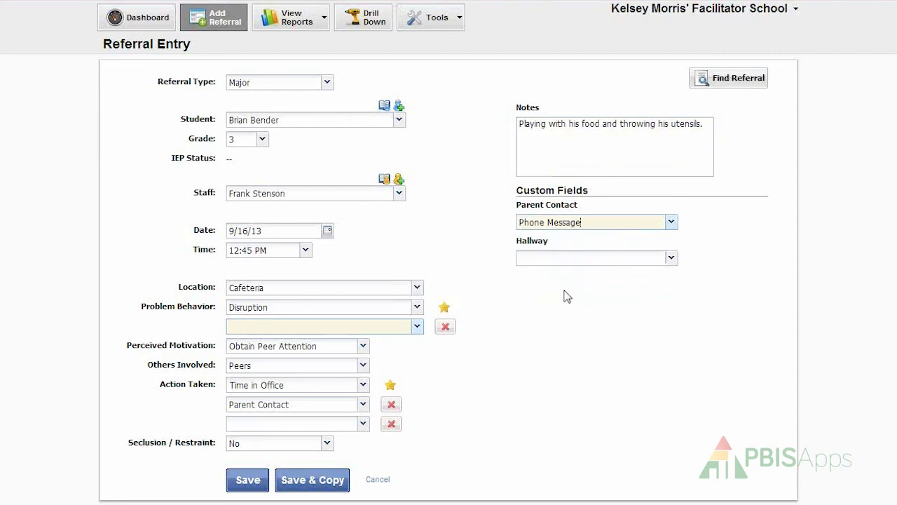
click(591, 258)
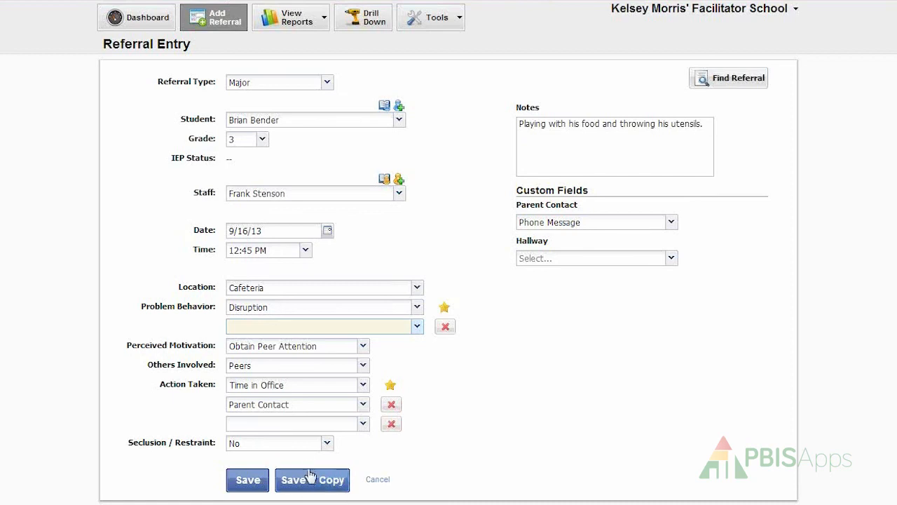
click(311, 480)
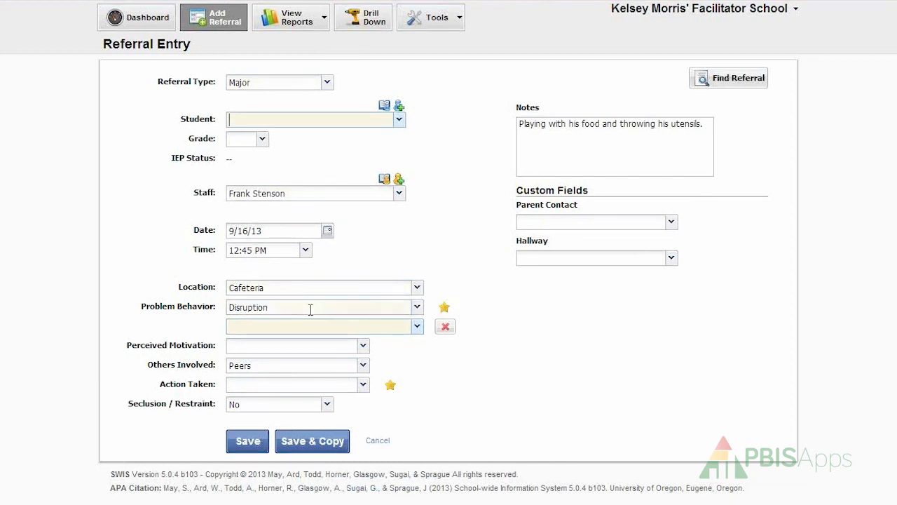
text(Brandon Harrington)
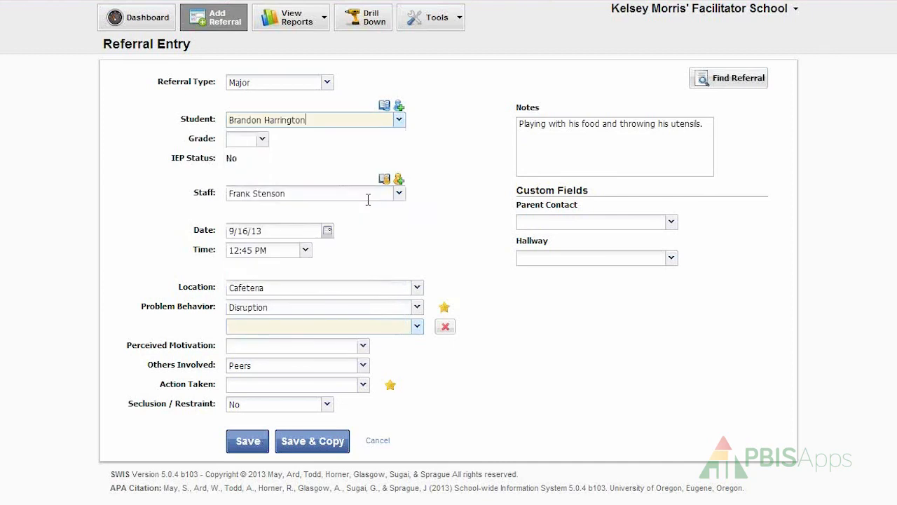